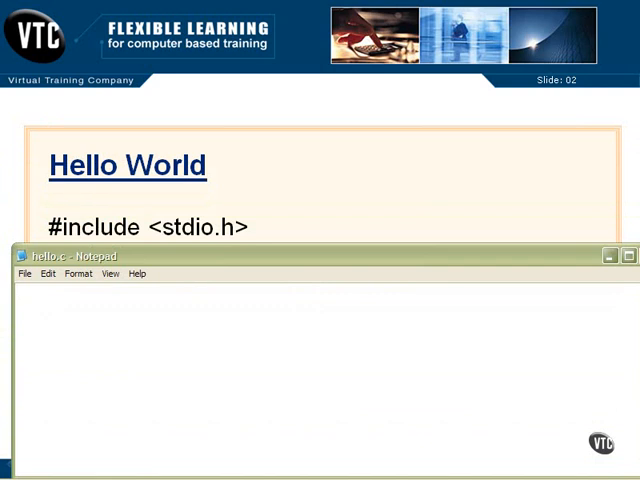
- Type #include <stdio.h> as the first line of hello.c
{"action": "type", "text": "#include <"}
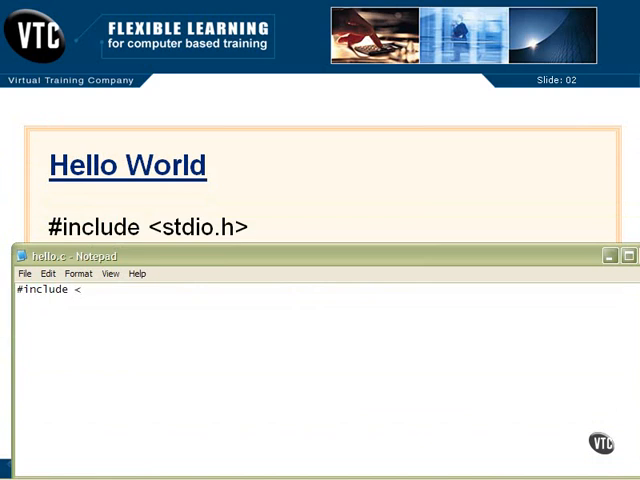
{"action": "type", "text": "stdio"}
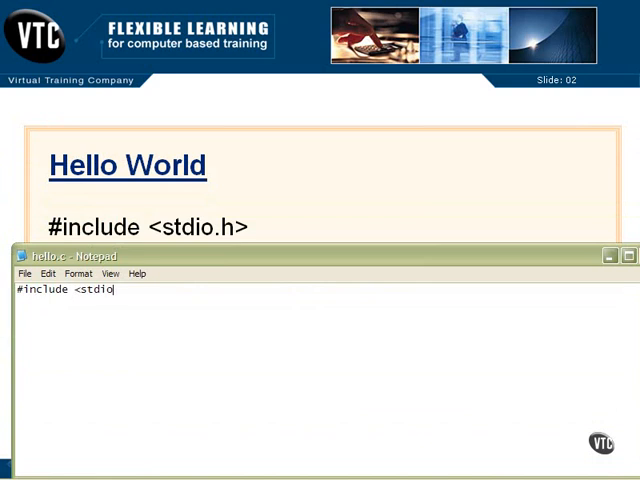
{"action": "type", "text": ".h>"}
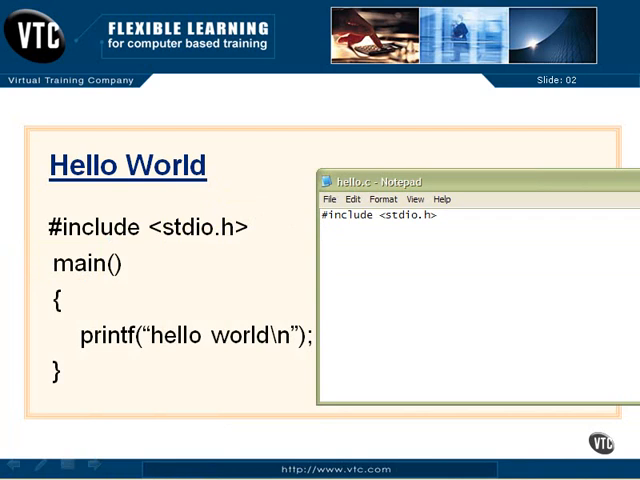
- Add main(), an opening brace, and an indented printf on the following lines
{"action": "type", "text": "main("}
{"action": "type", "text": "{"}
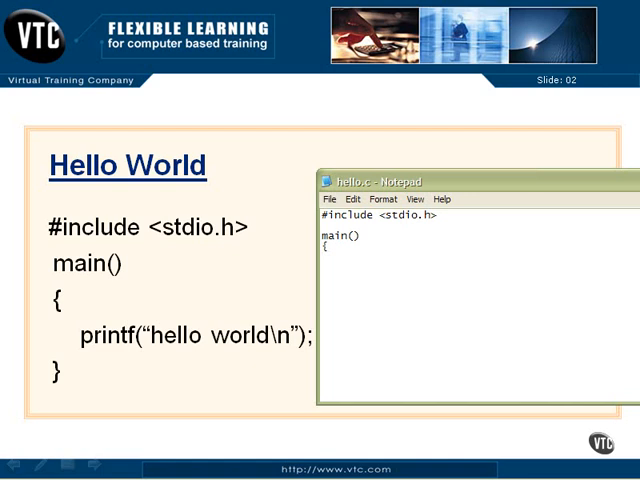
{"action": "type", "text": "printf"}
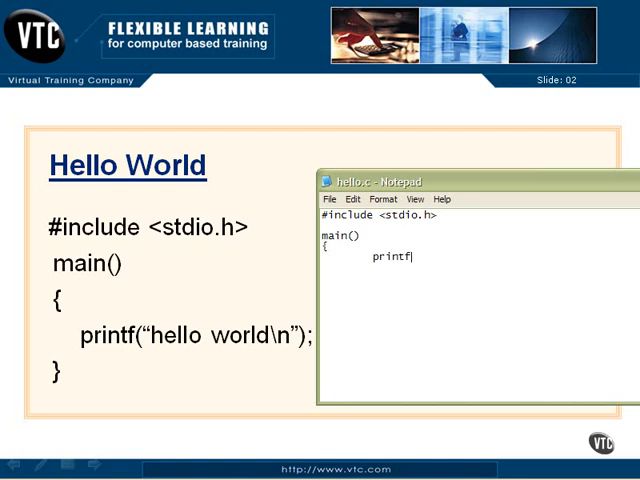
- Finish the statement as printf("hello world\n"); and add the closing brace
{"action": "type", "text": "("}
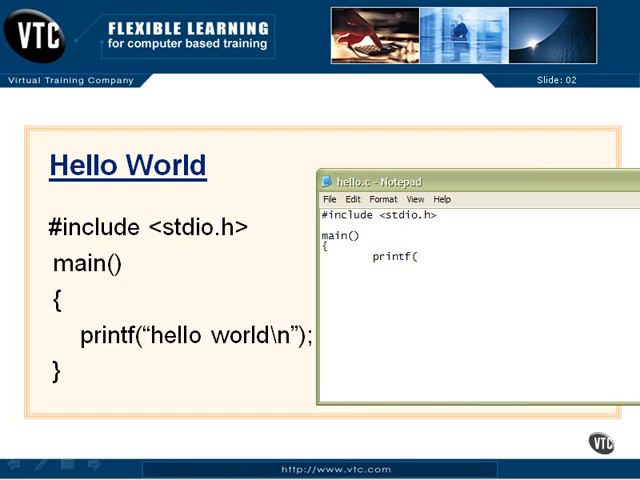
{"action": "type", "text": "\""}
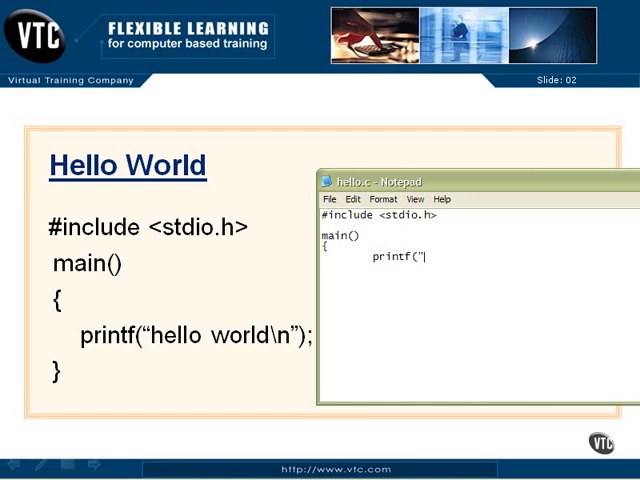
{"action": "type", "text": "hello"}
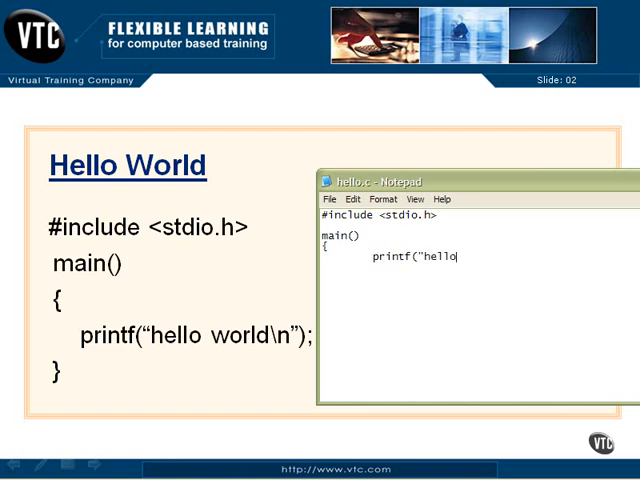
{"action": "type", "text": "wr"}
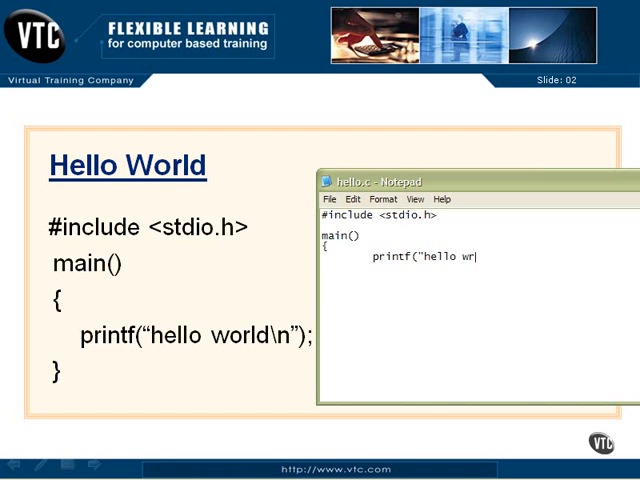
{"action": "type", "text": "orld"}
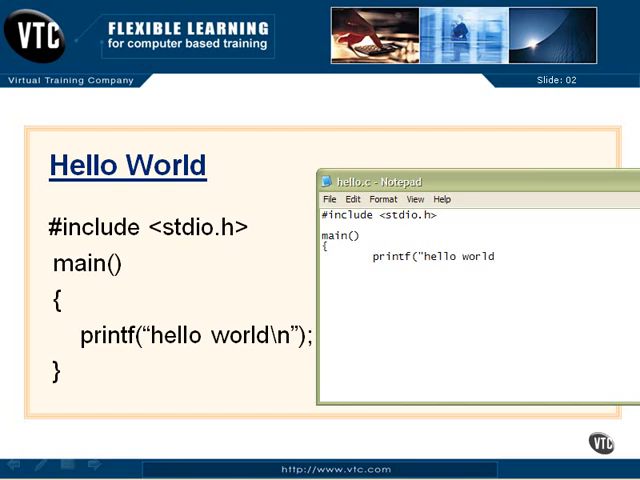
{"action": "type", "text": "\\"}
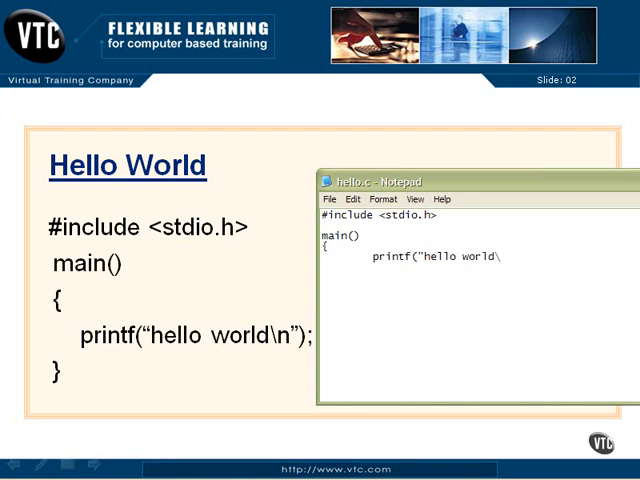
{"action": "type", "text": "n"}
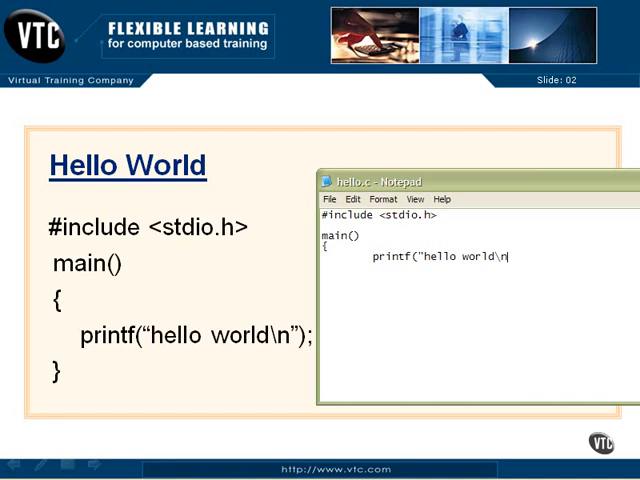
{"action": "type", "text": "\""}
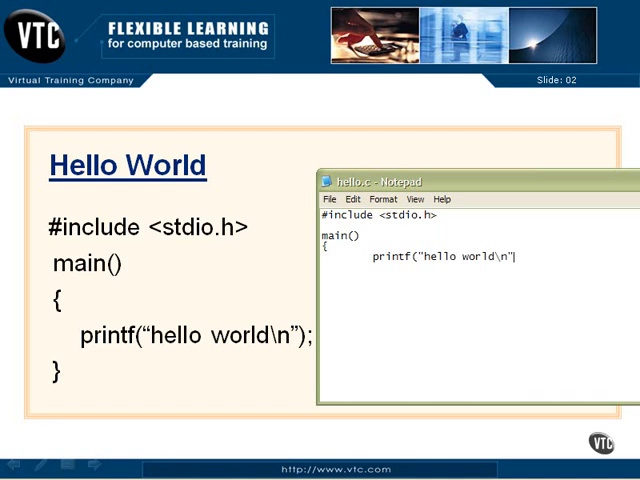
{"action": "type", "text": ")"}
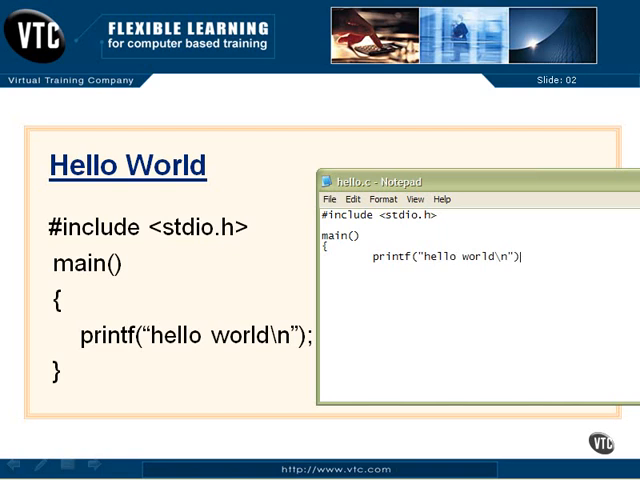
{"action": "type", "text": ";"}
{"action": "type", "text": "}"}
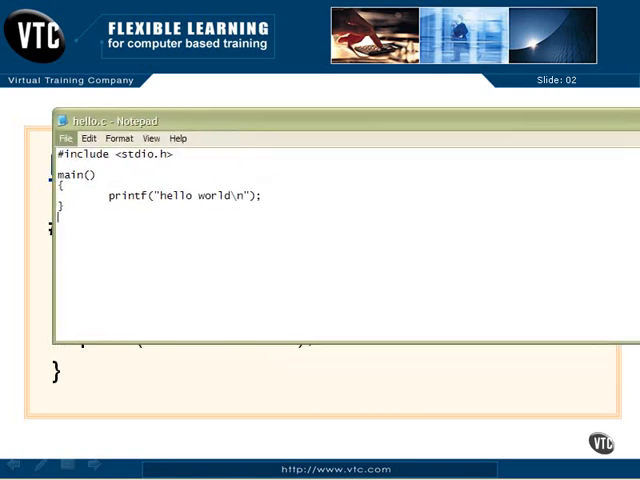
- Exit Notepad from the File menu to return to the C:\Programming prompt
{"action": "left_click", "coordinate": [64, 138]}
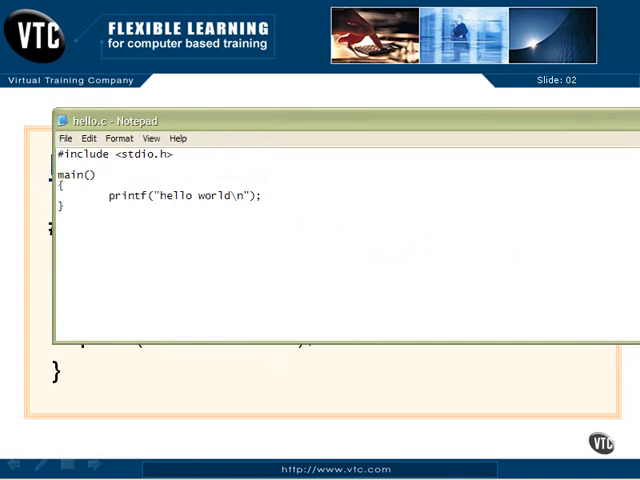
{"action": "left_click", "coordinate": [65, 138]}
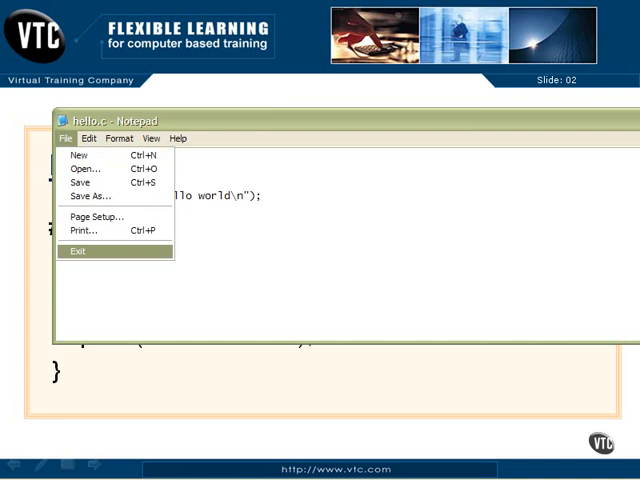
{"action": "left_click", "coordinate": [77, 251]}
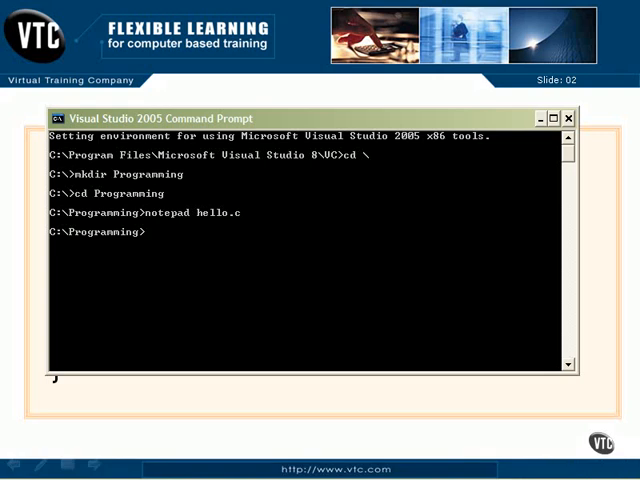
- List the folder with dir (hello.c, 63 bytes), print it with type, and switch to Ubuntu
{"action": "type", "text": "dir"}
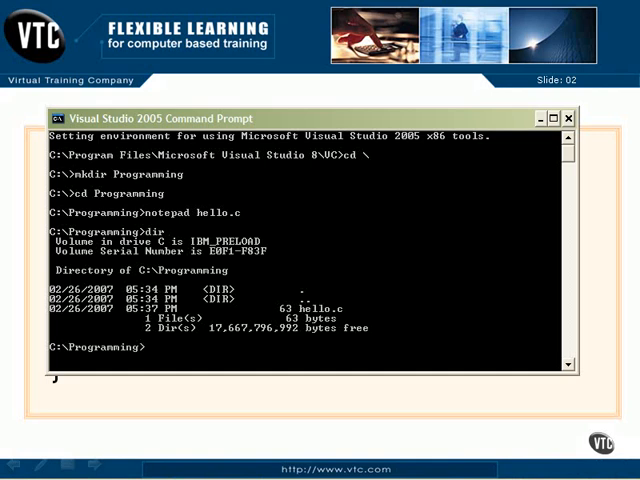
{"action": "type", "text": "ty"}
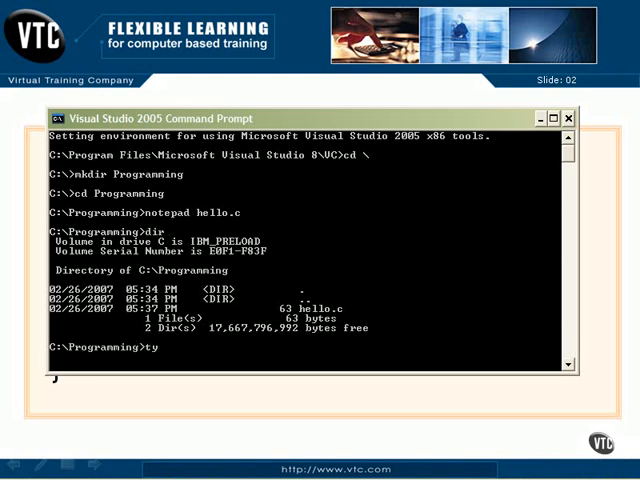
{"action": "type", "text": "pe hello.c"}
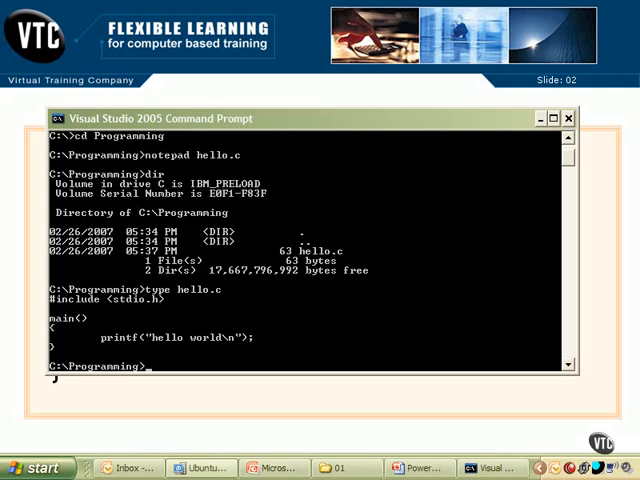
{"action": "left_click", "coordinate": [203, 467]}
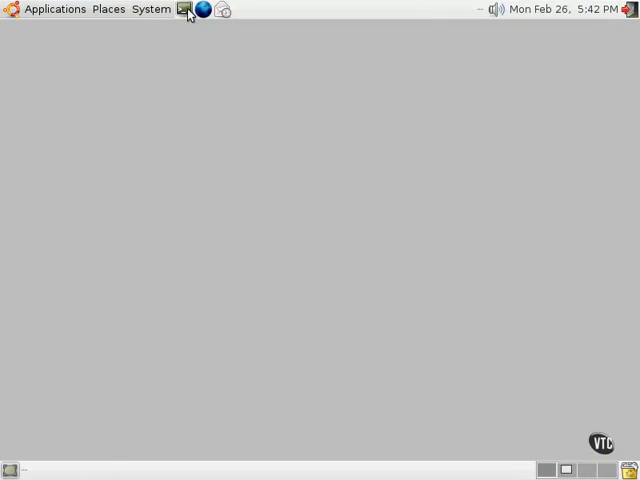
- In a new terminal, make a Programming directory with mkdir and cd into it
{"action": "left_click", "coordinate": [185, 9]}
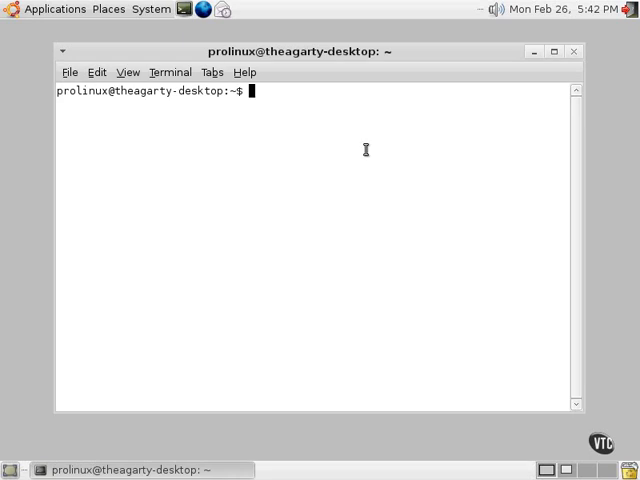
{"action": "type", "text": "c"}
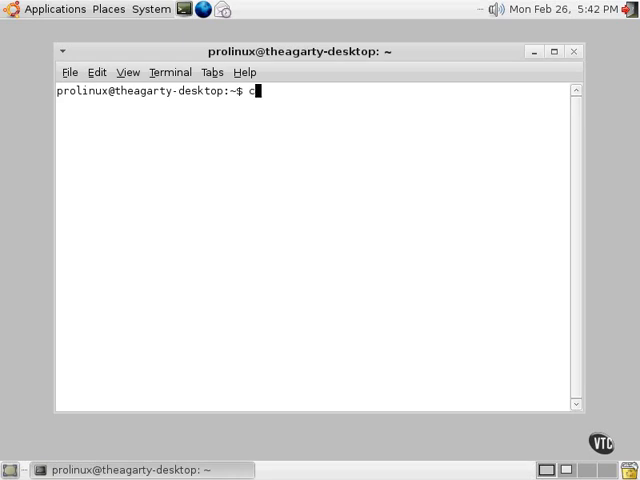
{"action": "type", "text": "d"}
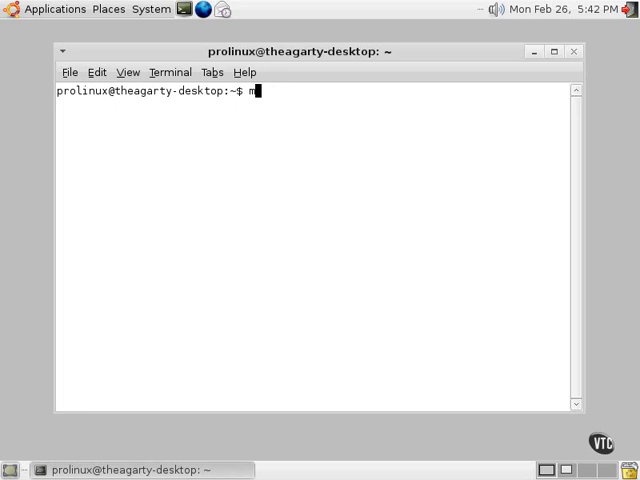
{"action": "type", "text": "kdir"}
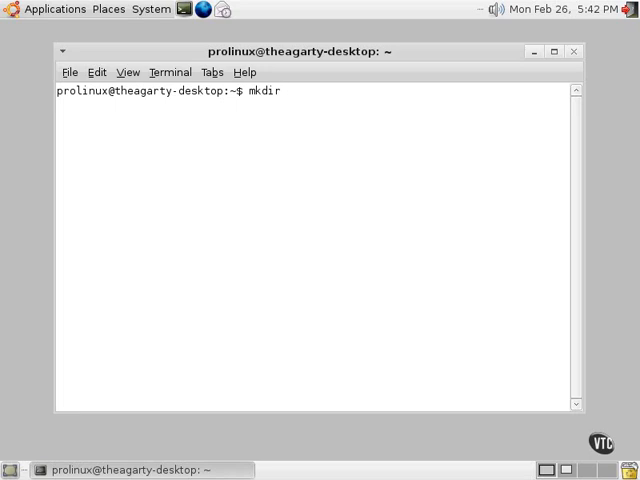
{"action": "type", "text": "Programming"}
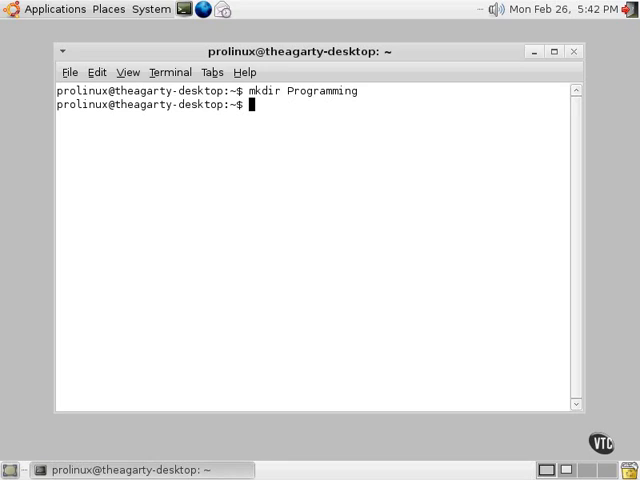
{"action": "type", "text": "cd"}
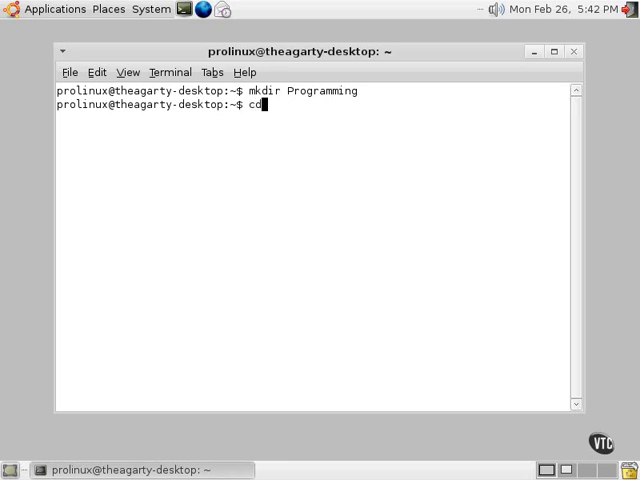
{"action": "type", "text": "Programming"}
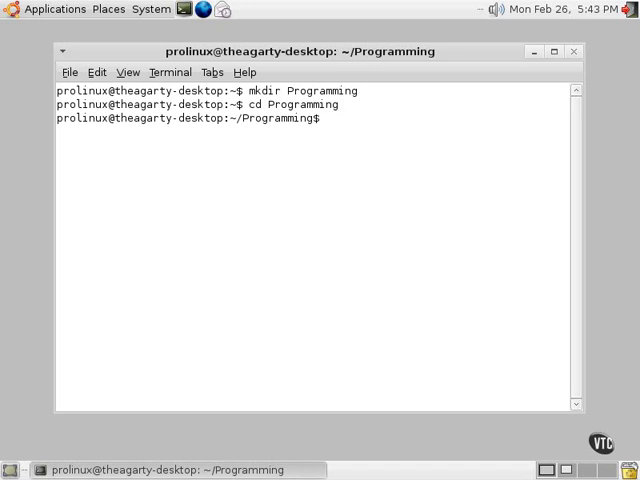
{"action": "type", "text": "vi"}
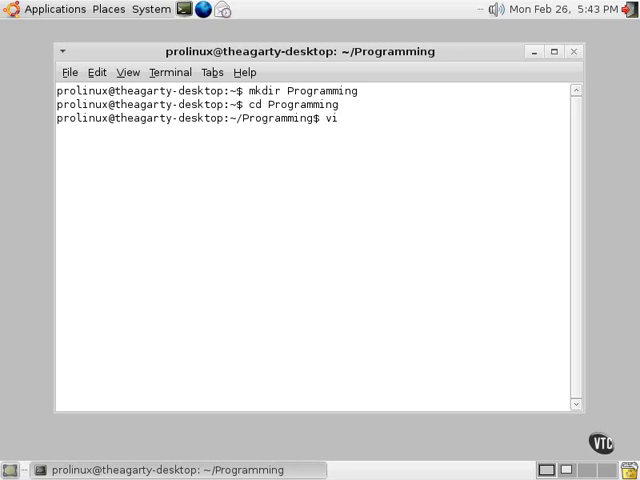
- Open hello.c in vi and type the #include <stdio.h> line
{"action": "type", "text": "h"}
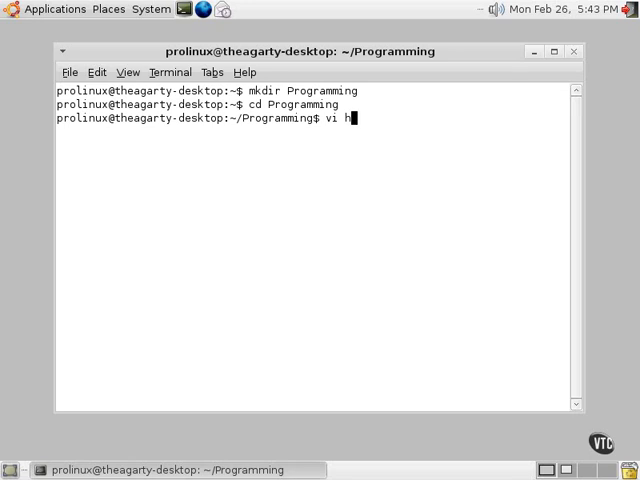
{"action": "type", "text": "ello.c"}
{"action": "type", "text": "#in"}
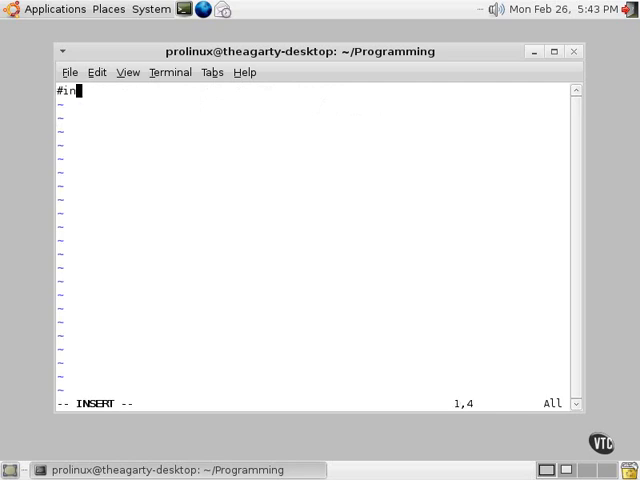
{"action": "type", "text": "clude"}
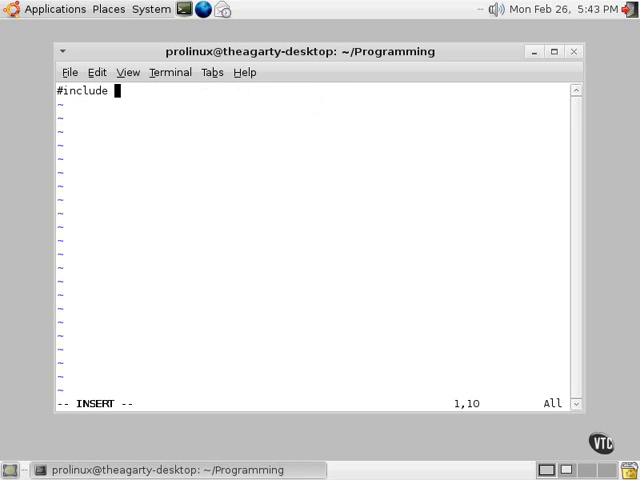
{"action": "type", "text": "<stdio."}
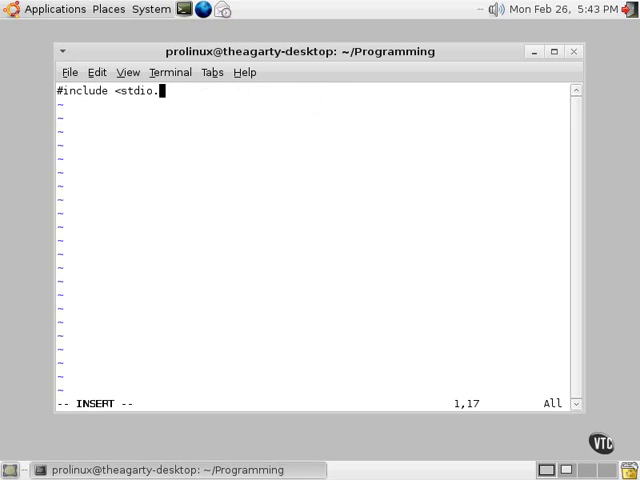
{"action": "type", "text": "h>"}
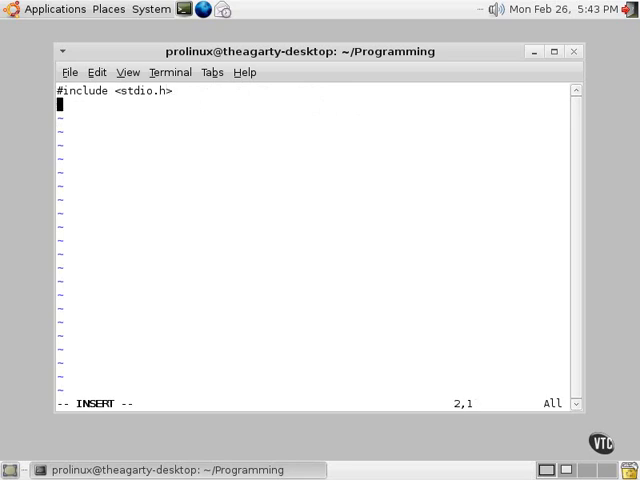
- Add main() with printf("hello world\n"); and a closing brace
{"action": "type", "text": "main"}
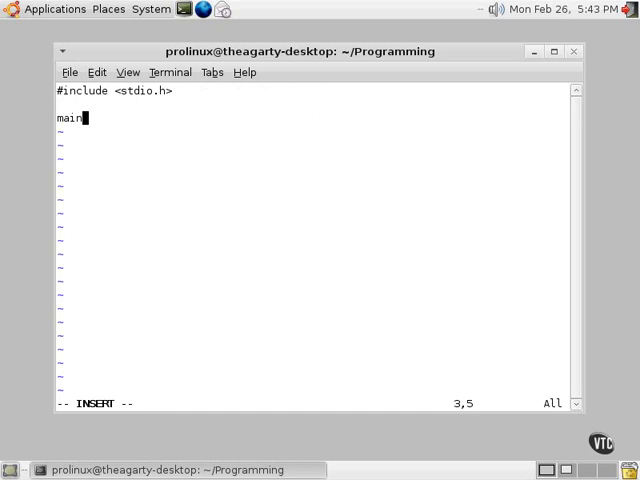
{"action": "type", "text": "()"}
{"action": "type", "text": "p"}
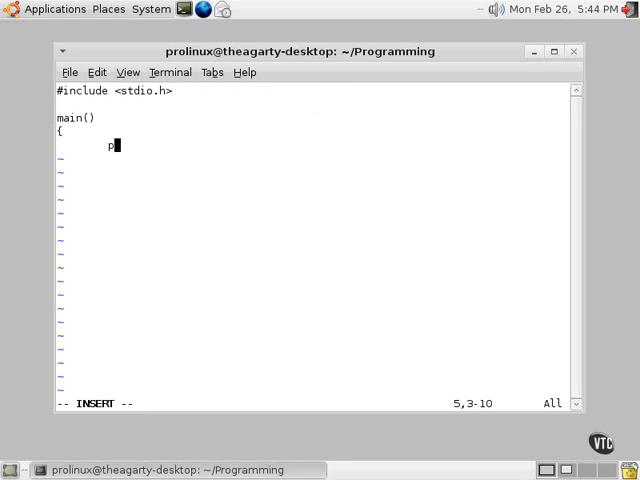
{"action": "type", "text": "rintf"}
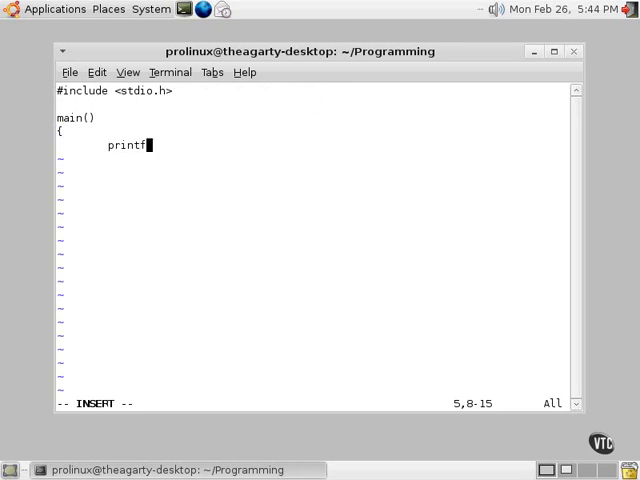
{"action": "type", "text": "("}
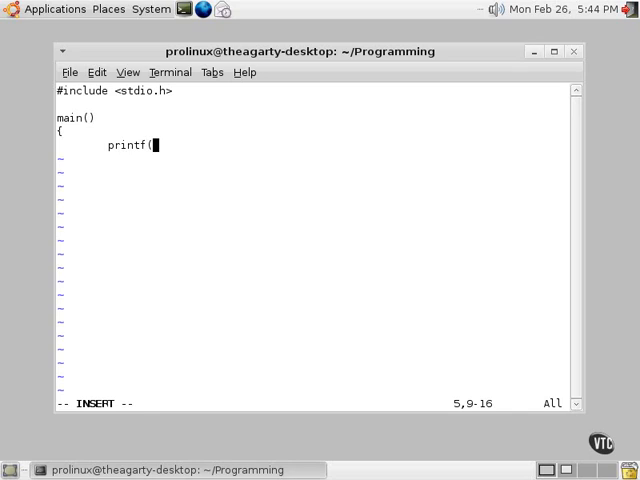
{"action": "type", "text": "\"hello w"}
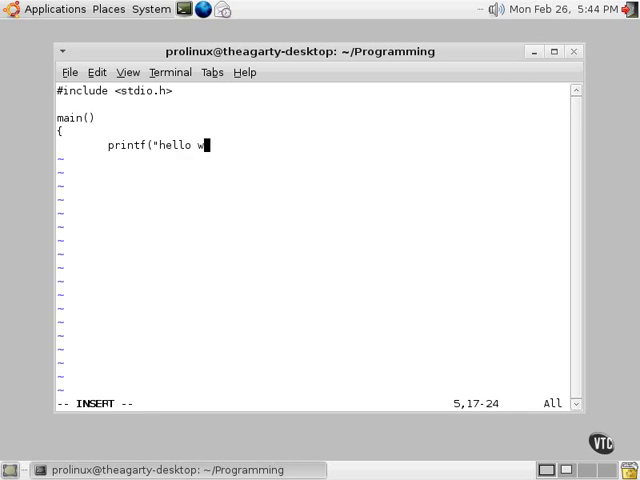
{"action": "type", "text": "world\\"}
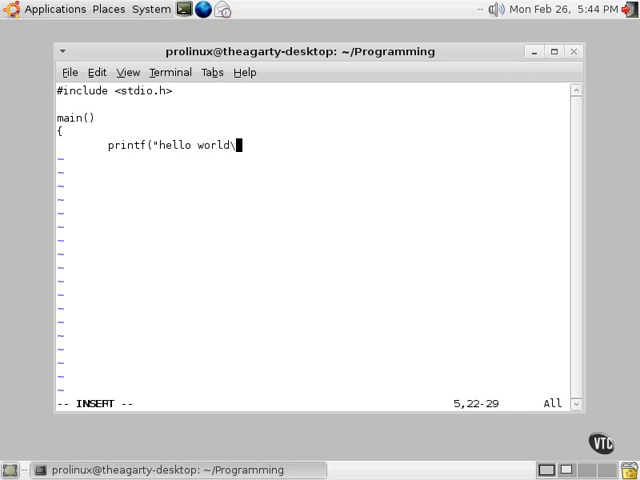
{"action": "type", "text": "n\")"}
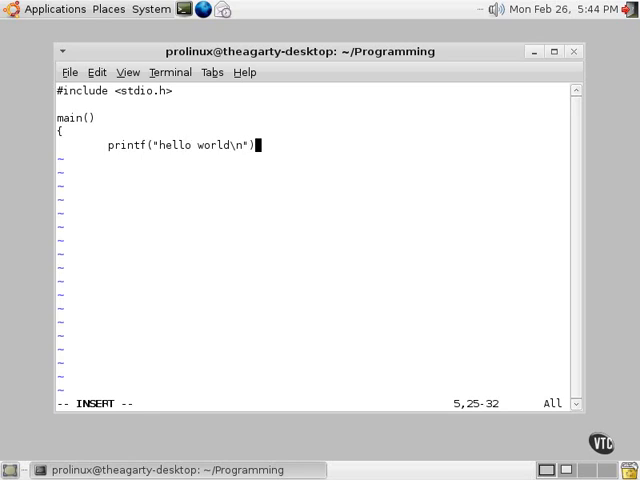
{"action": "type", "text": ";"}
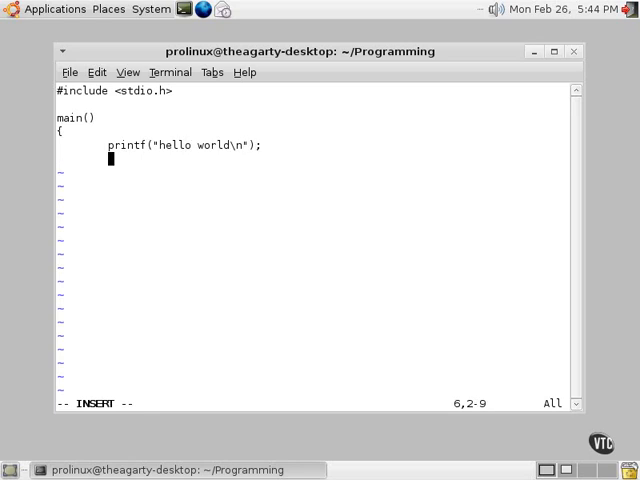
{"action": "type", "text": "}"}
{"action": "type", "text": "dir"}
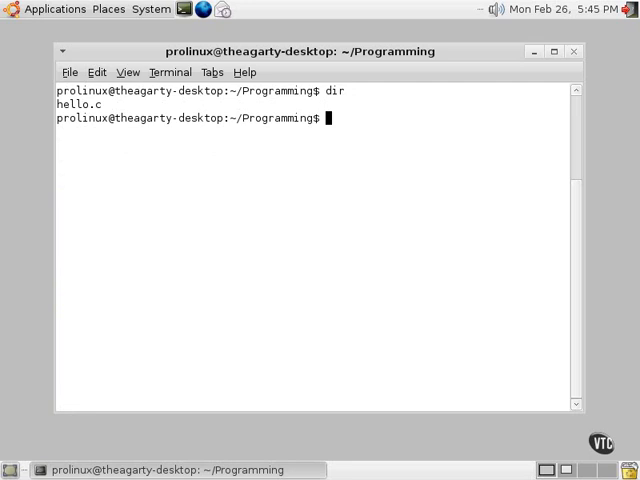
- Print the Hello World source of hello.c with cat hello.c
{"action": "type", "text": "cat"}
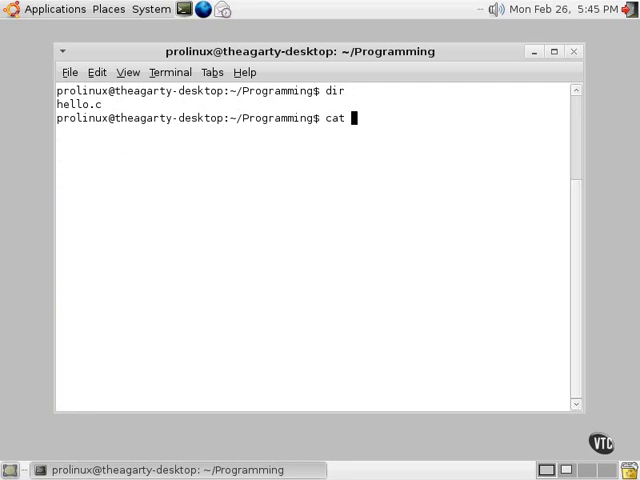
{"action": "type", "text": "hello.c"}
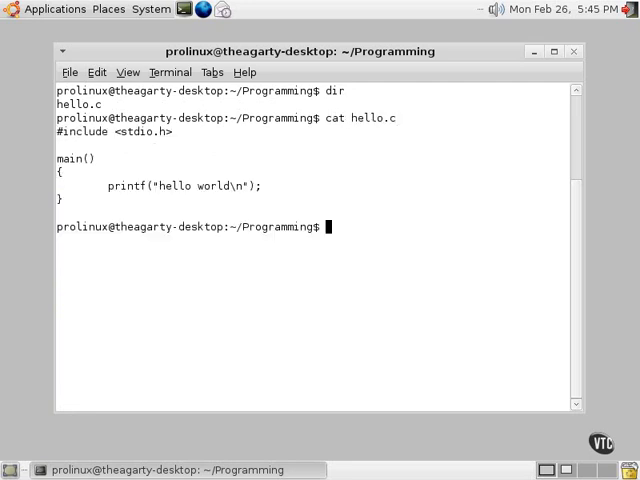